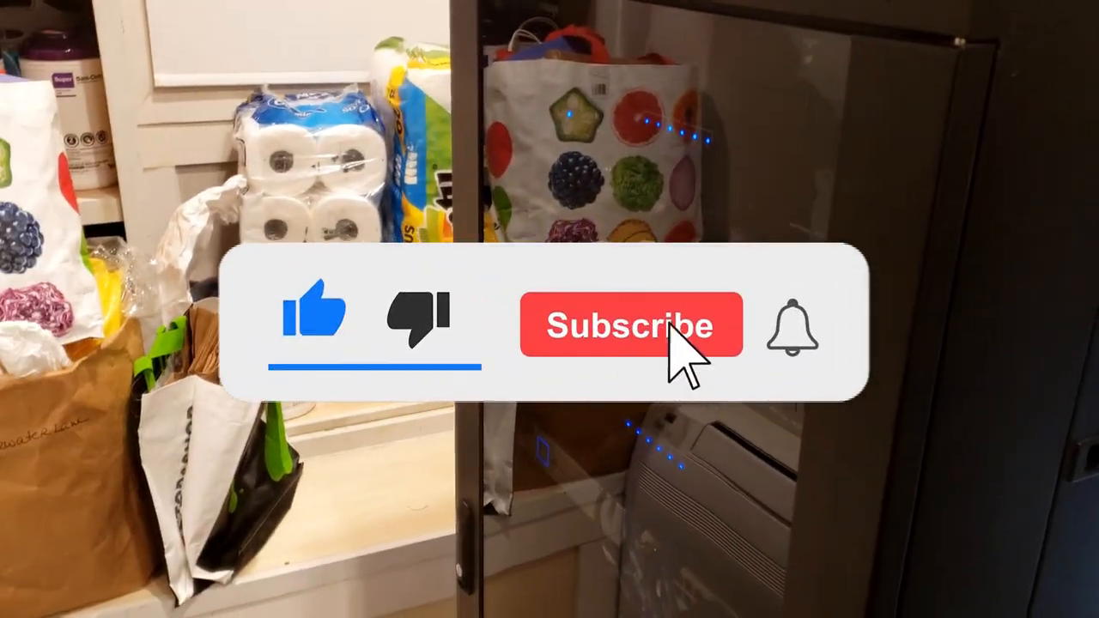
left_click(632, 324)
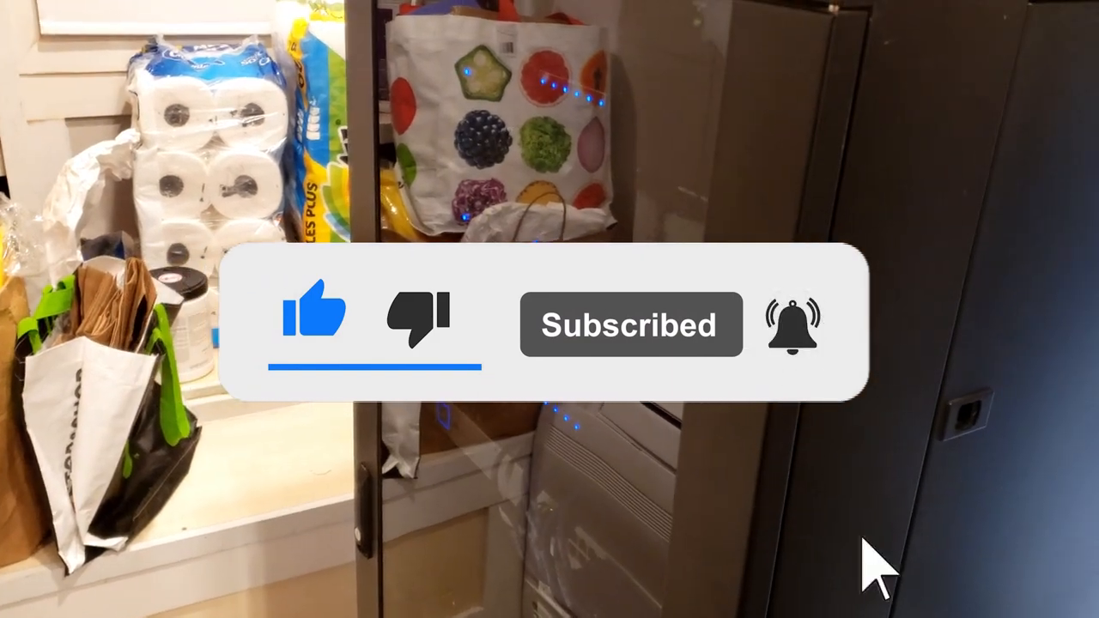